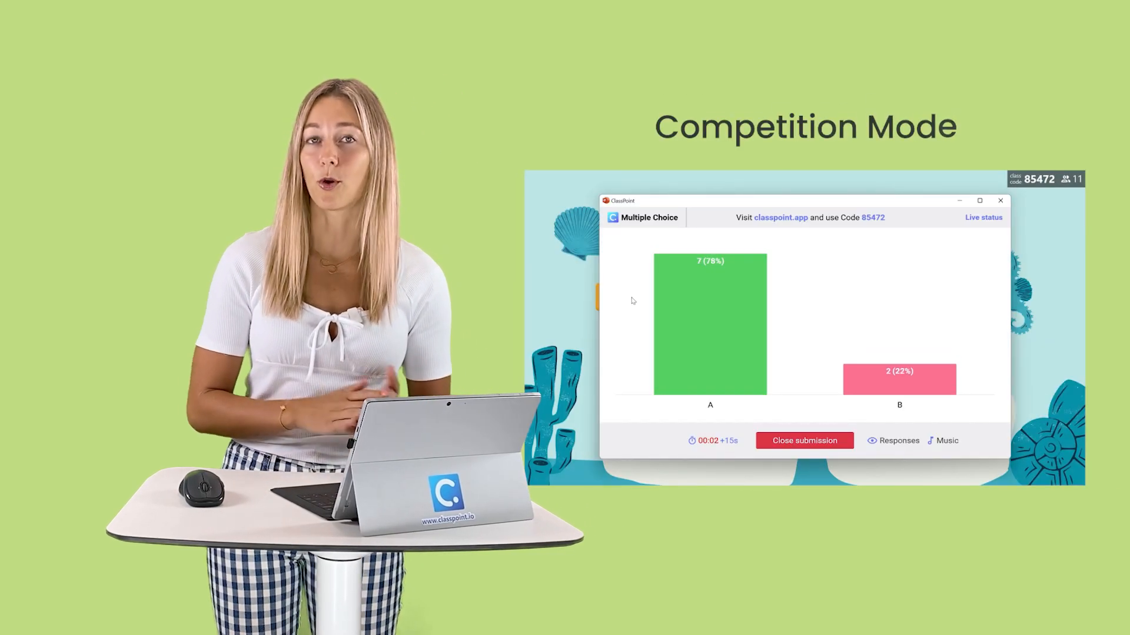
# - Close submission on the competition question and show A as the correct answer
pyautogui.click(804, 440)
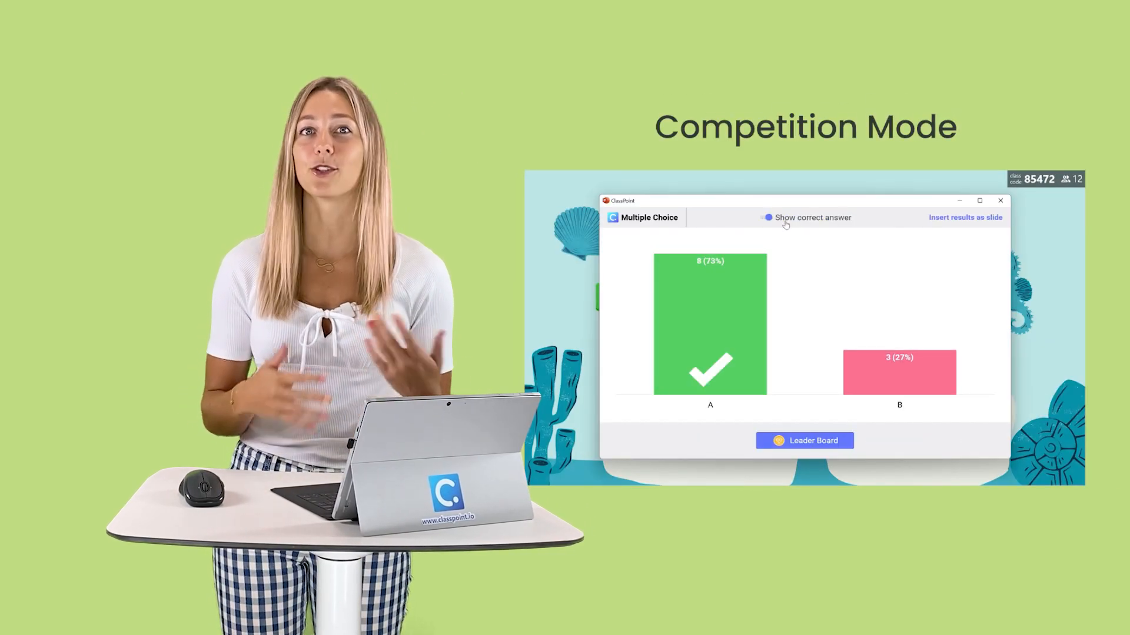
pyautogui.click(804, 441)
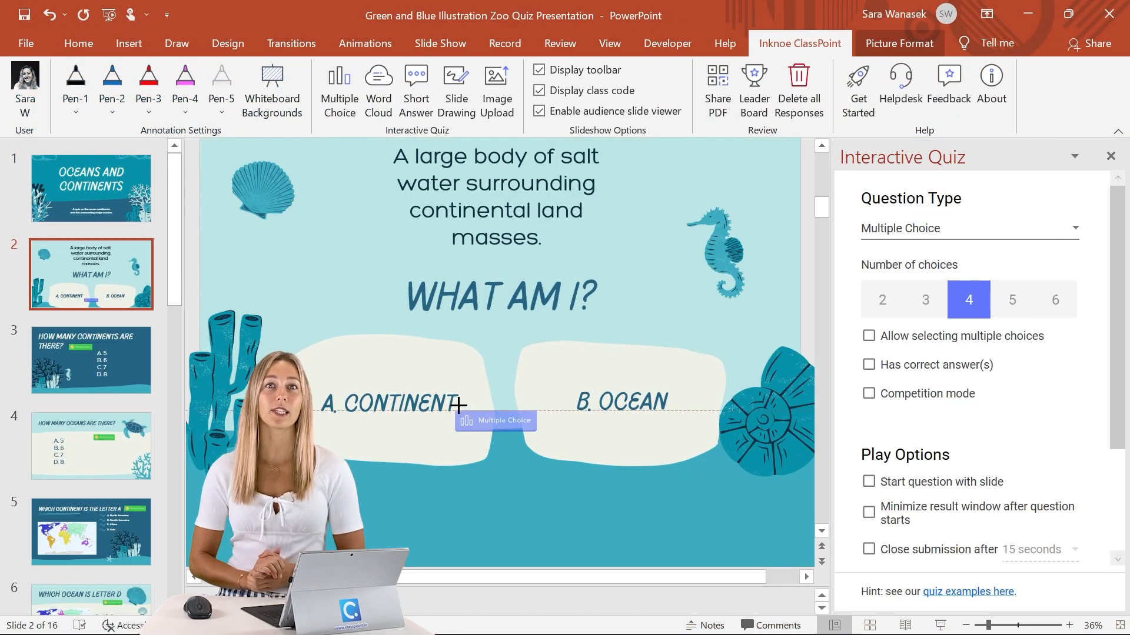
# - Reposition the quiz marker on the slide and close the Leader Board window
pyautogui.moveTo(496, 421); pyautogui.dragTo(333, 265)
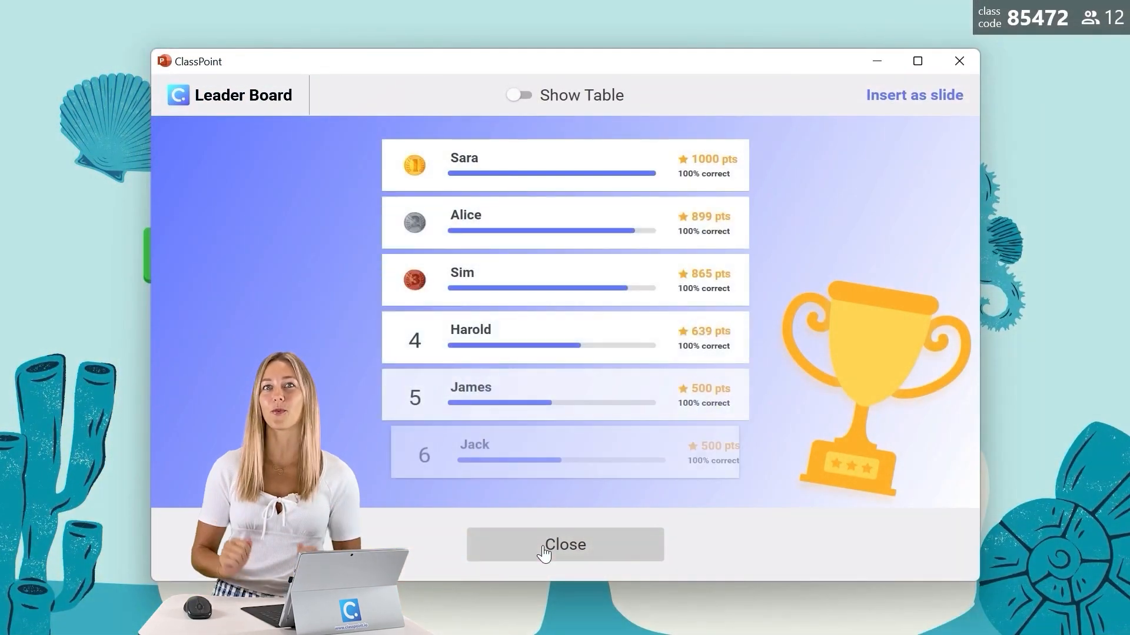
pyautogui.click(564, 543)
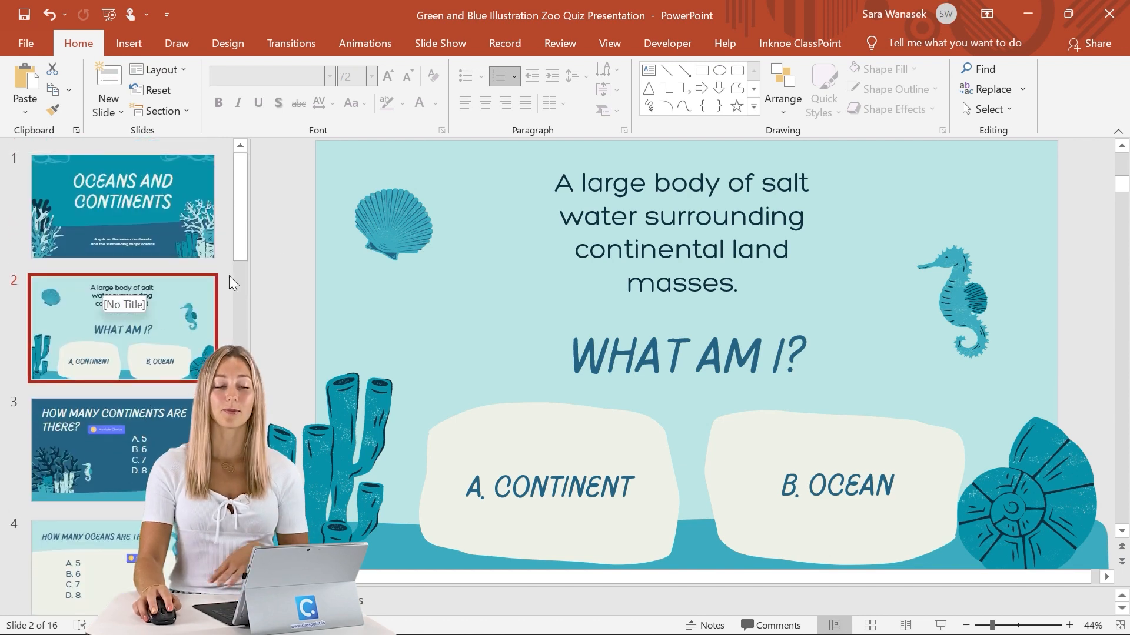
# - Add a ClassPoint Multiple Choice quiz with 2 choices, Competition mode, and A as correct answer
pyautogui.click(799, 43)
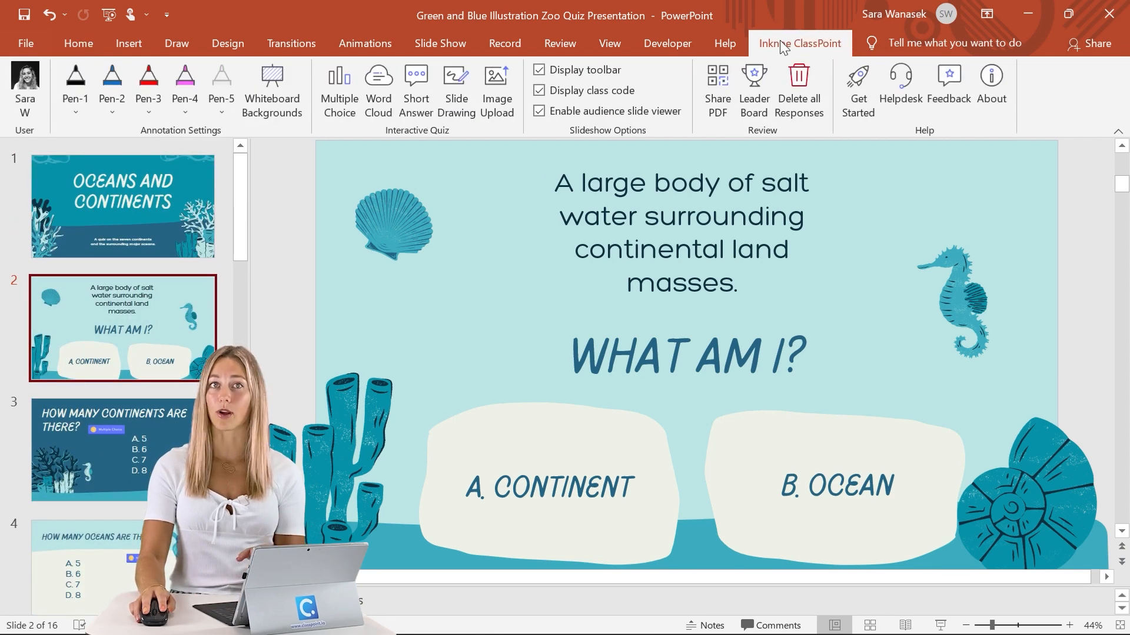
pyautogui.click(339, 92)
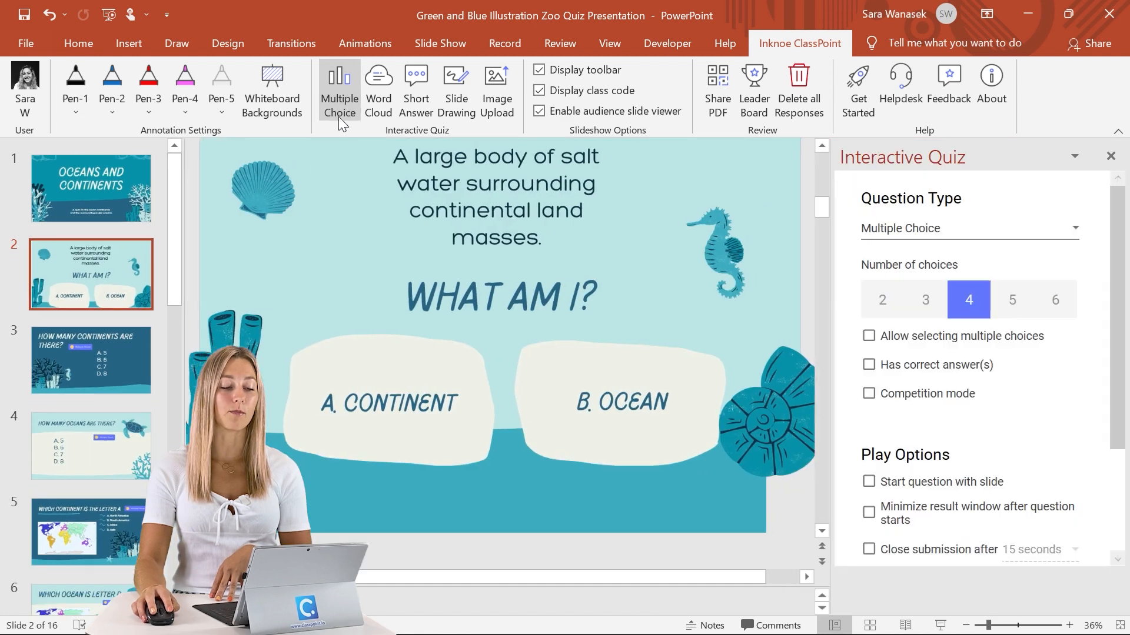
pyautogui.click(339, 91)
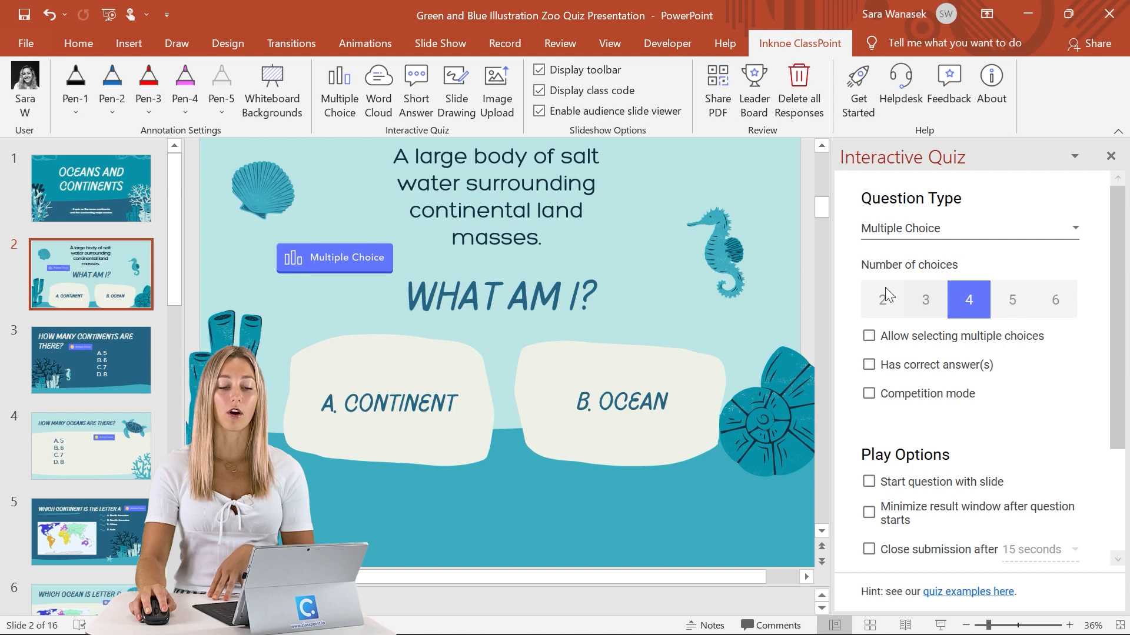
pyautogui.click(882, 300)
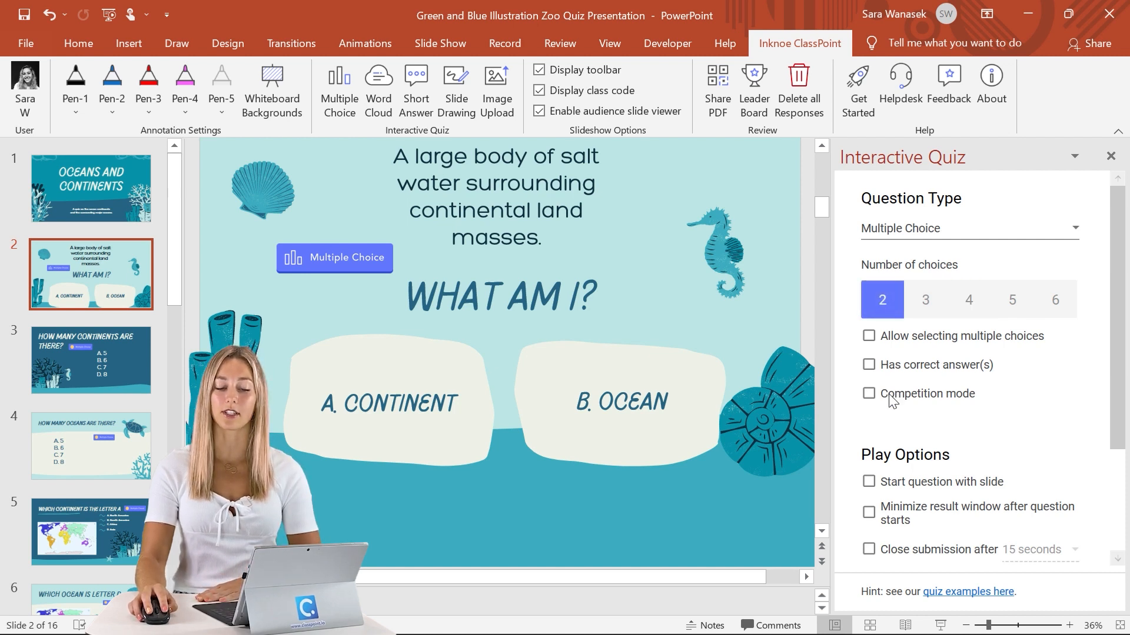
pyautogui.click(869, 365)
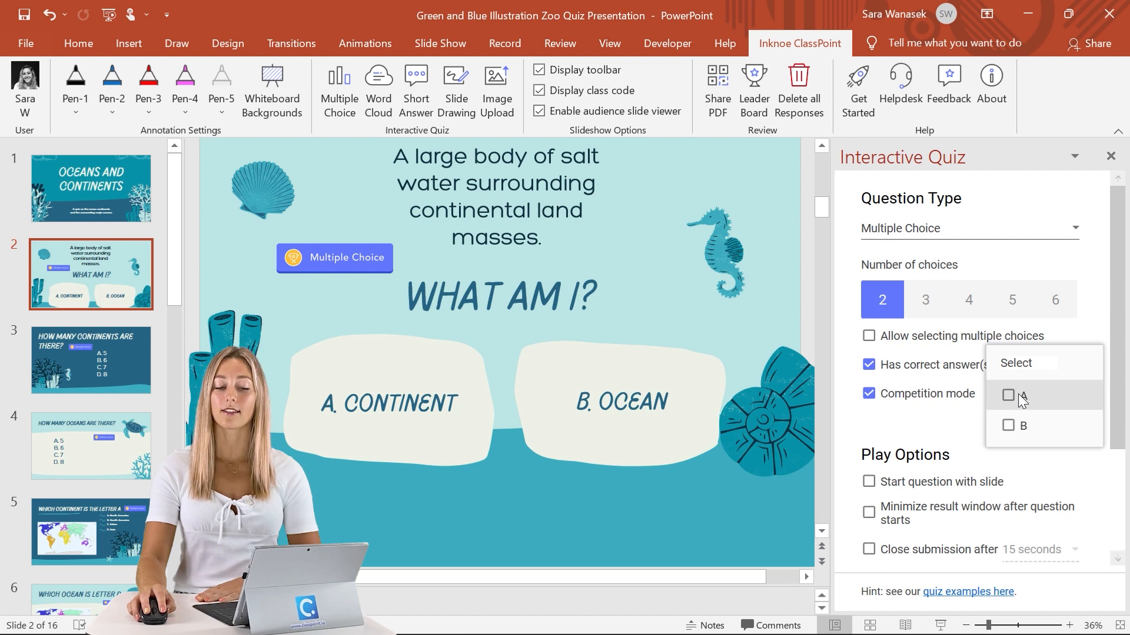
pyautogui.click(1009, 395)
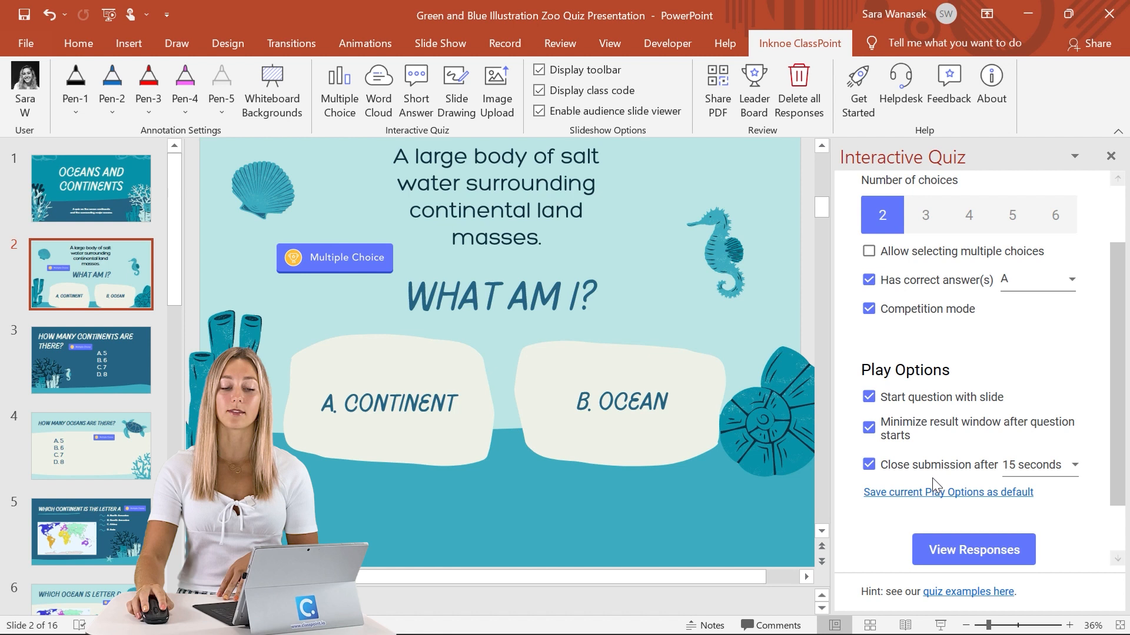
pyautogui.moveTo(978, 481)
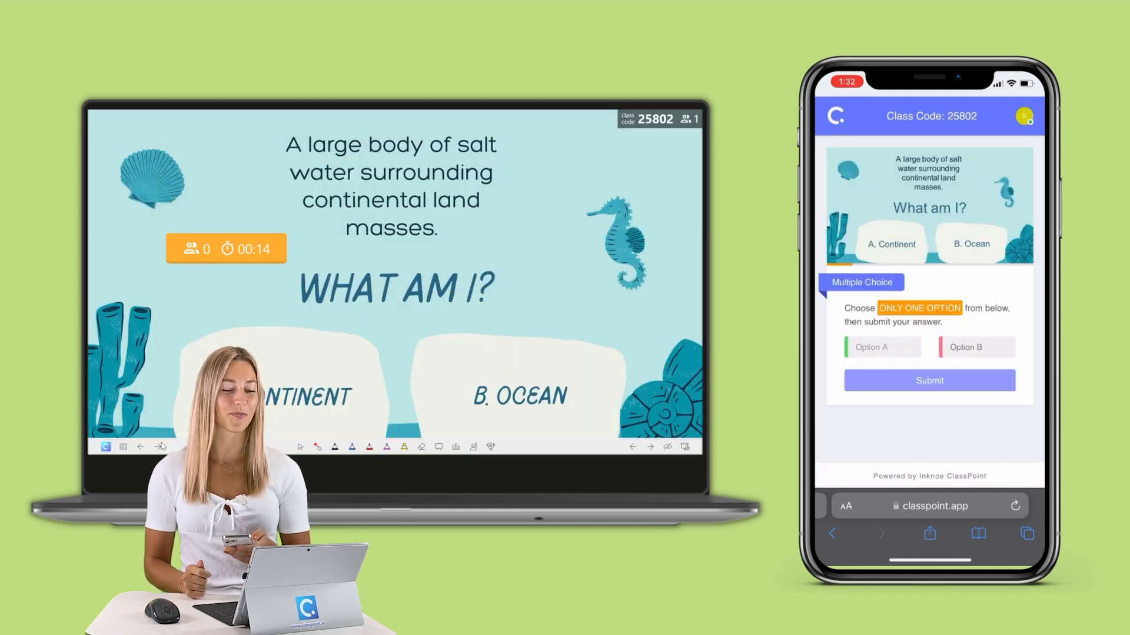
# - Show the live Multiple Choice results as student answers arrive
pyautogui.click(928, 380)
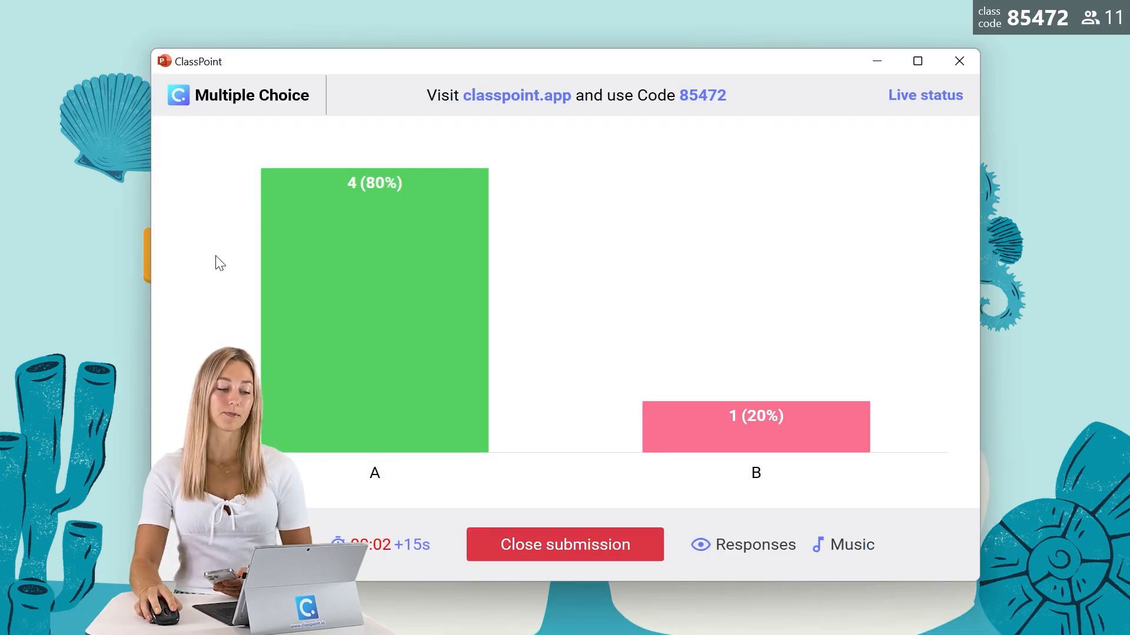
# - Close submission, show A as correct, view the Leader Board, then close it
pyautogui.click(565, 544)
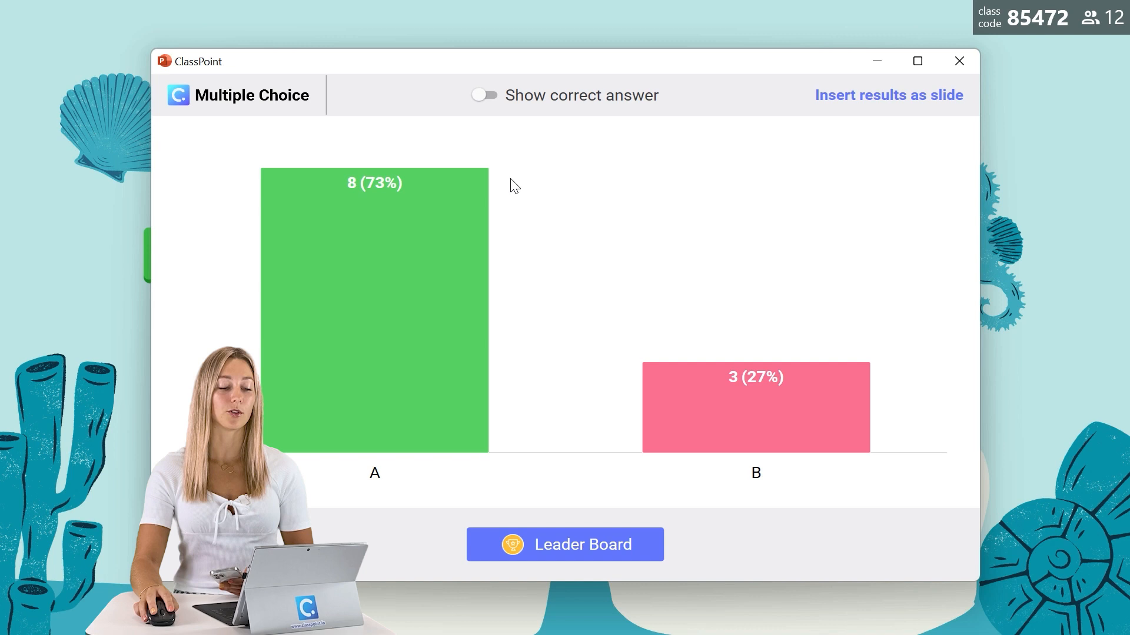
pyautogui.click(482, 94)
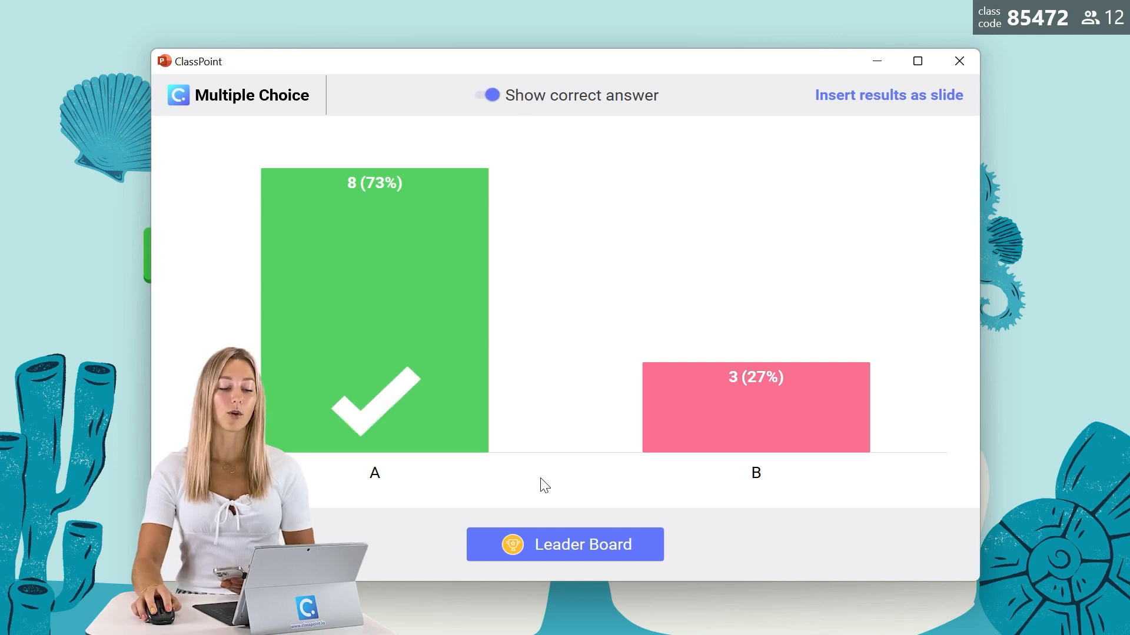
pyautogui.click(564, 544)
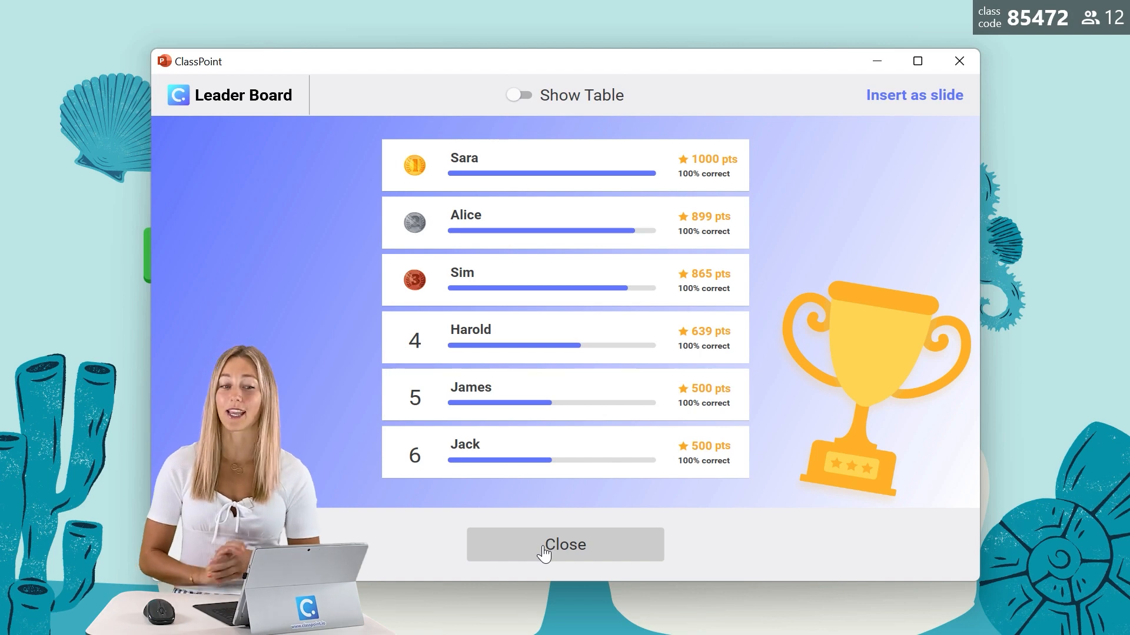
pyautogui.click(565, 545)
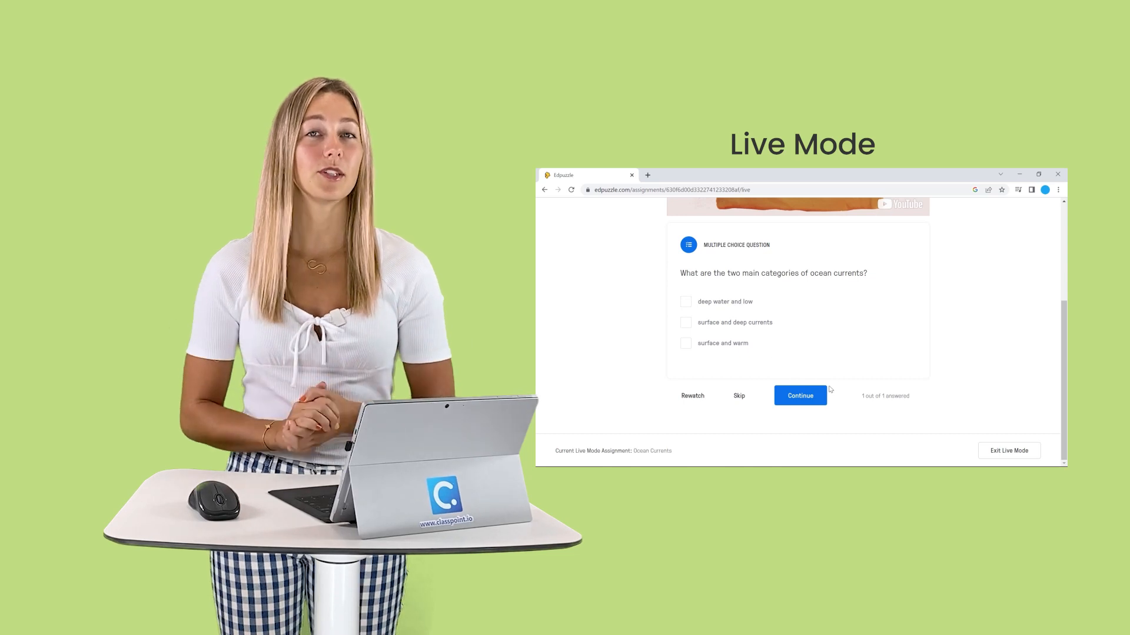
# - Continue the Live Mode video past the ocean currents question
pyautogui.click(800, 395)
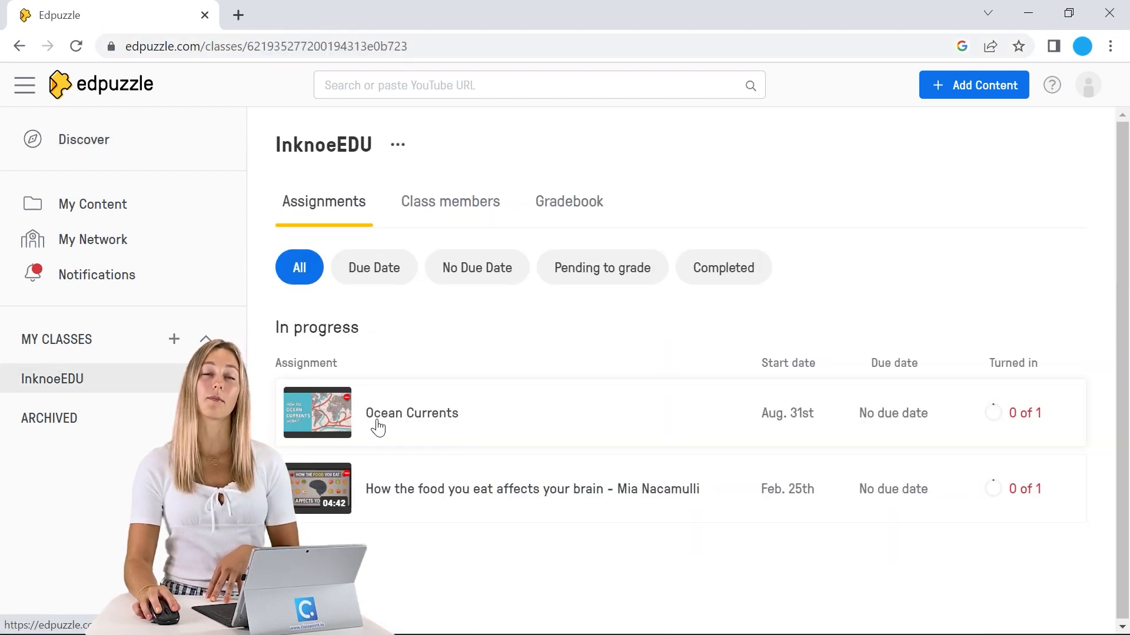
# - Open the Ocean Currents assignment from the class Assignments list
pyautogui.click(412, 413)
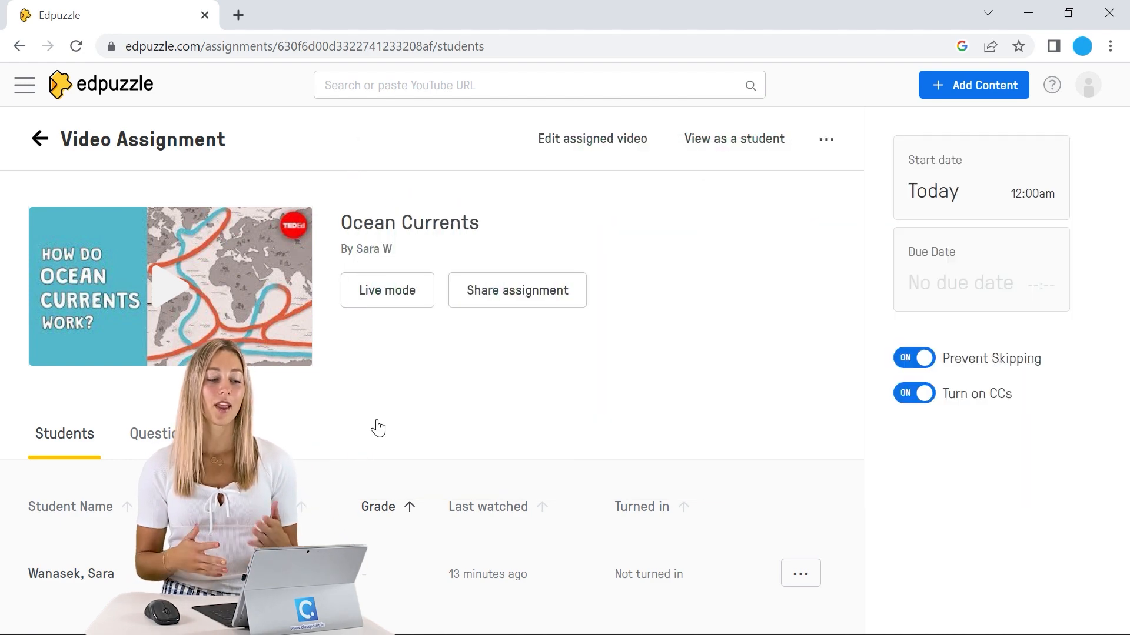
# - Launch Live Mode for the Ocean Currents assignment via Start Live Mode!
pyautogui.click(387, 290)
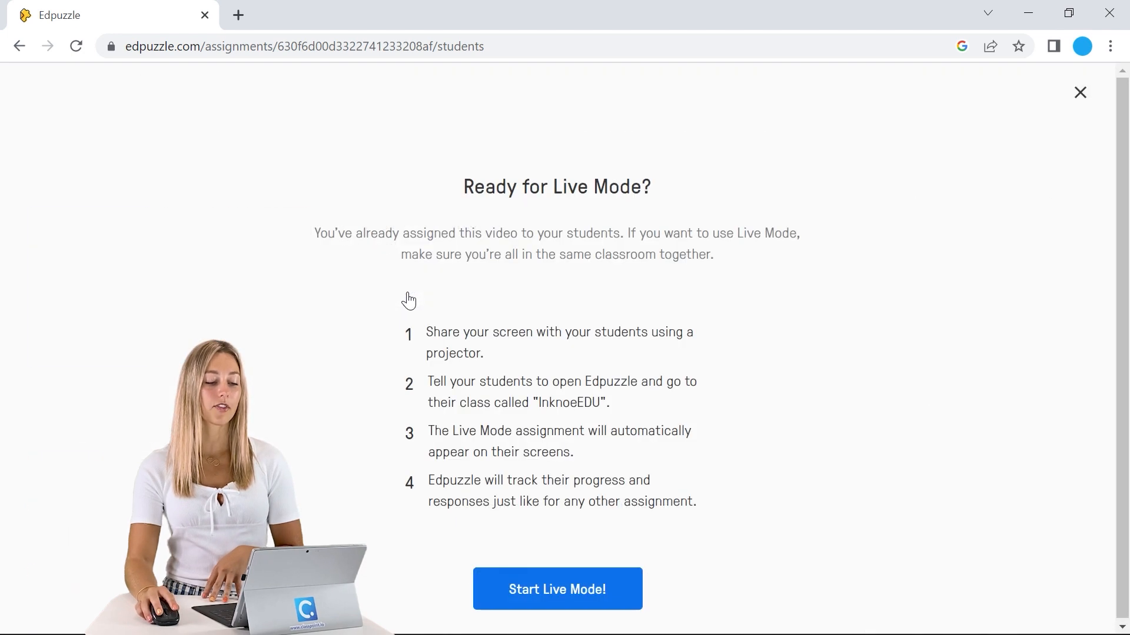
pyautogui.moveTo(449, 282)
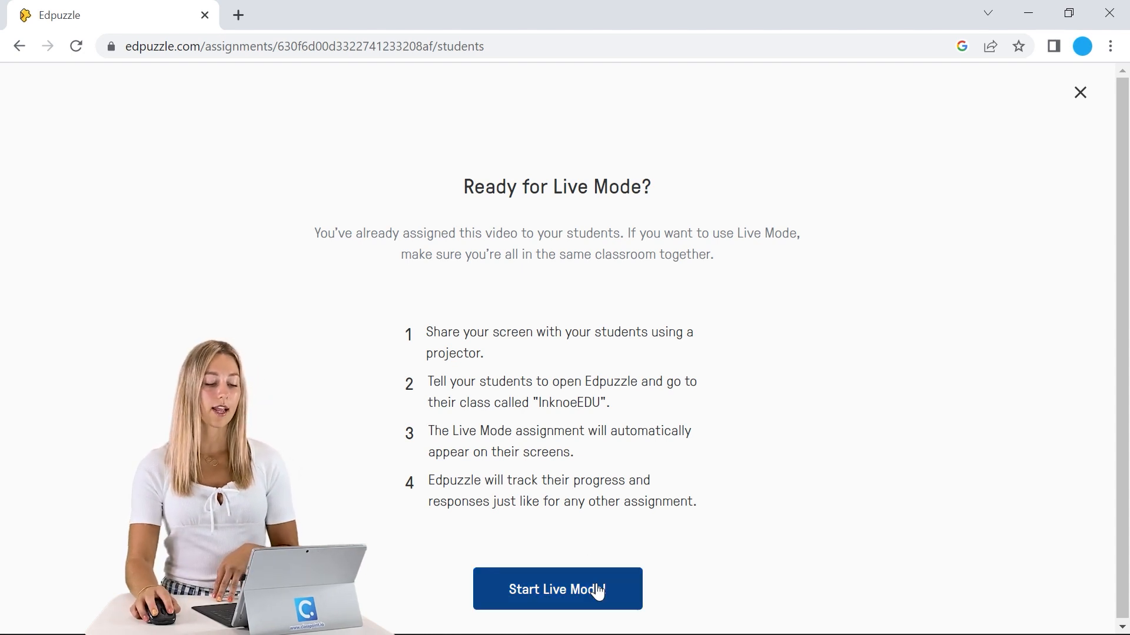
pyautogui.click(557, 588)
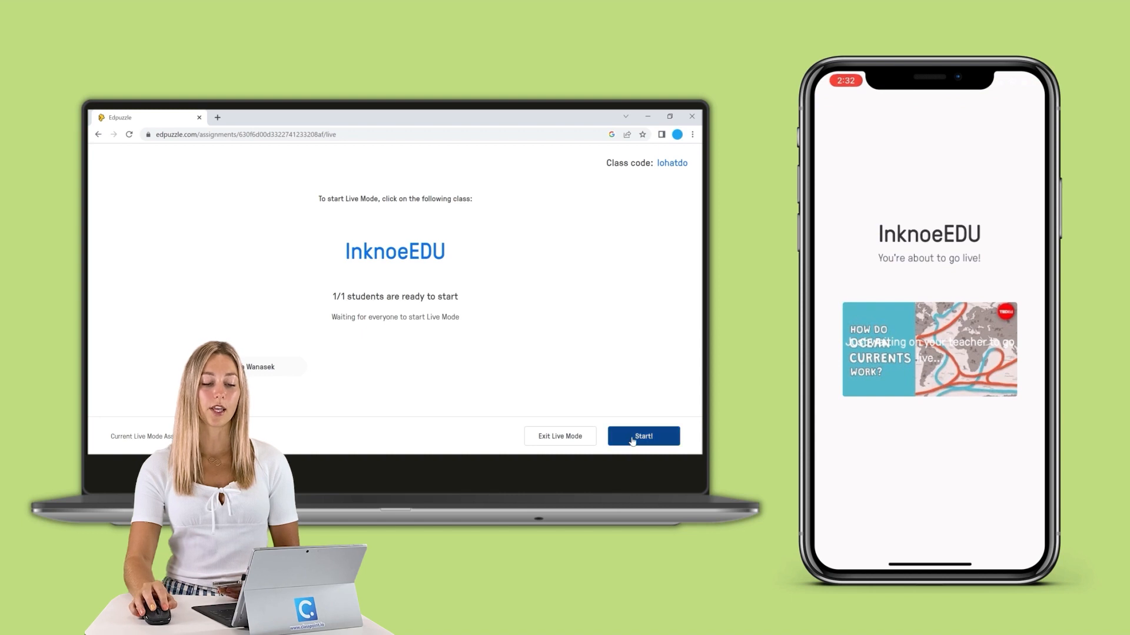
# - Start the session, play the video, submit 'surface and deep currents' as the student, and continue
pyautogui.click(643, 435)
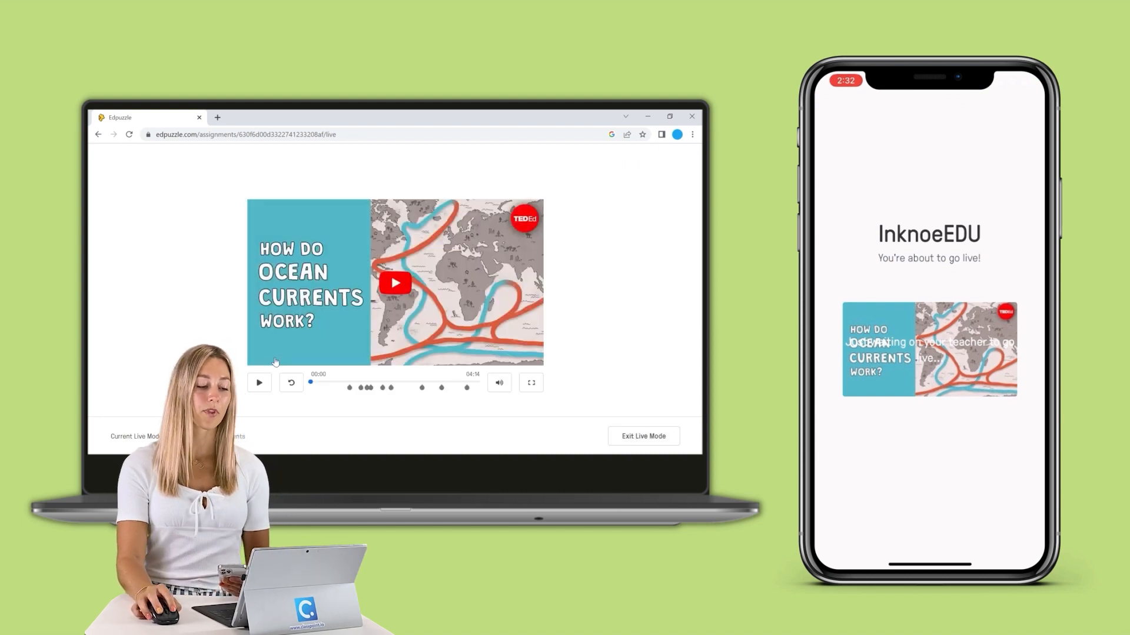
pyautogui.click(259, 382)
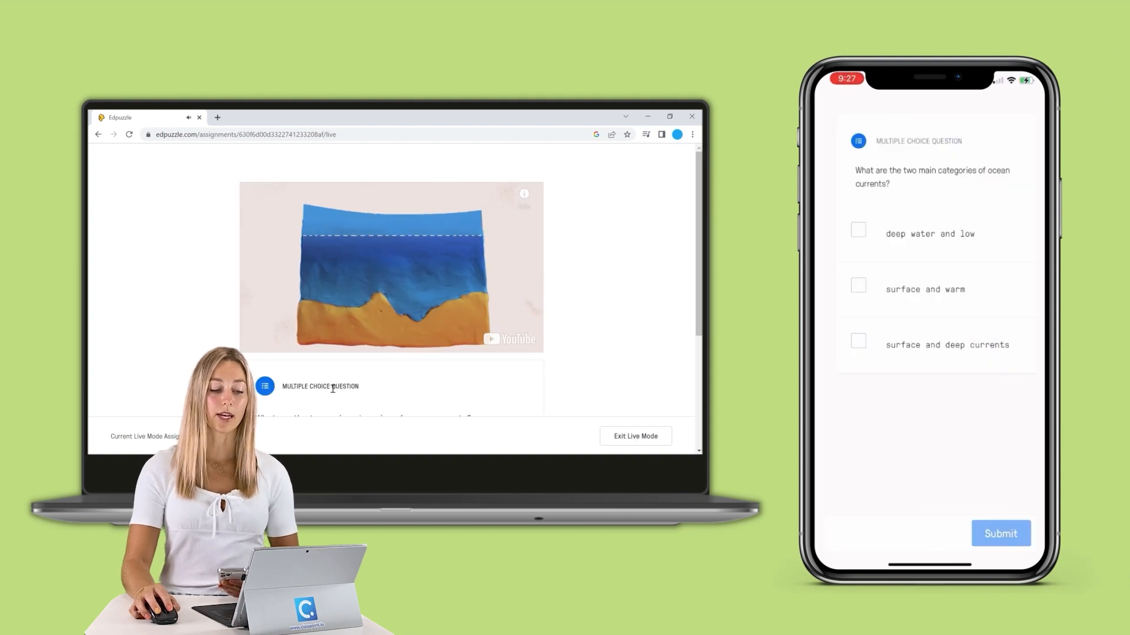
pyautogui.click(858, 342)
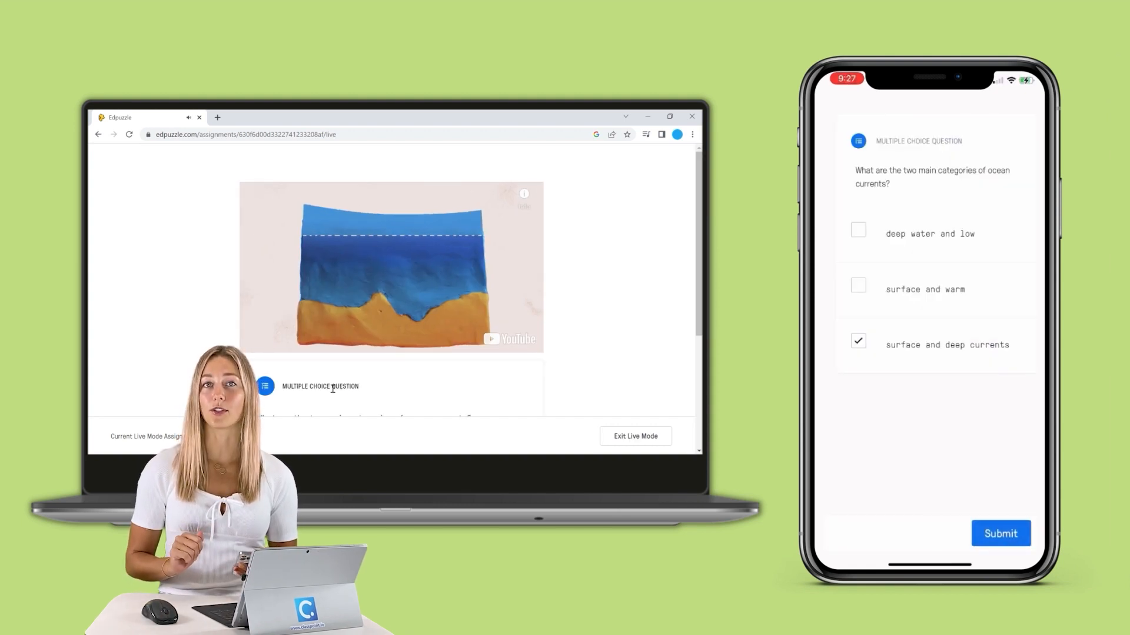
pyautogui.click(1000, 533)
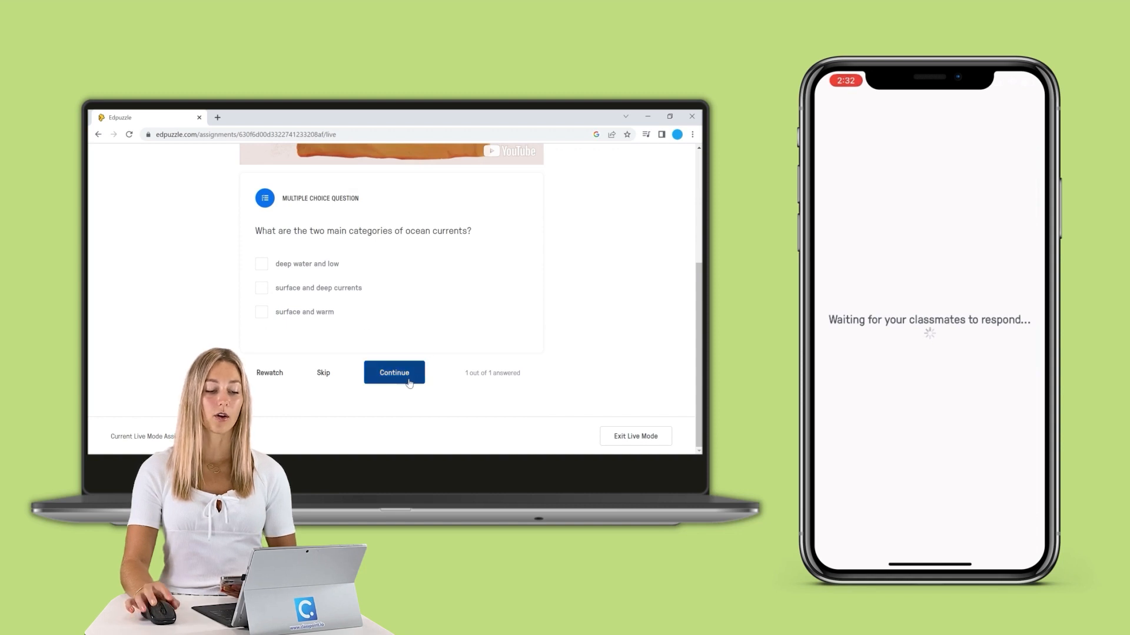
pyautogui.click(394, 373)
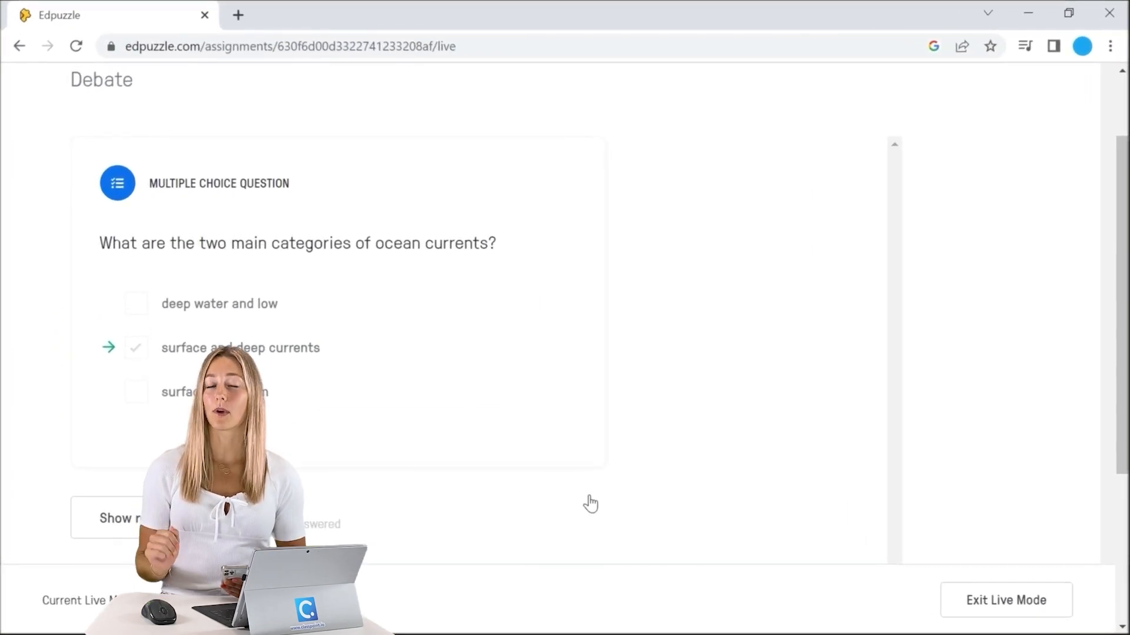
# - Show responses, revealing 100% chose surface and deep currents, then move on to Quizlet
pyautogui.scroll(-3)
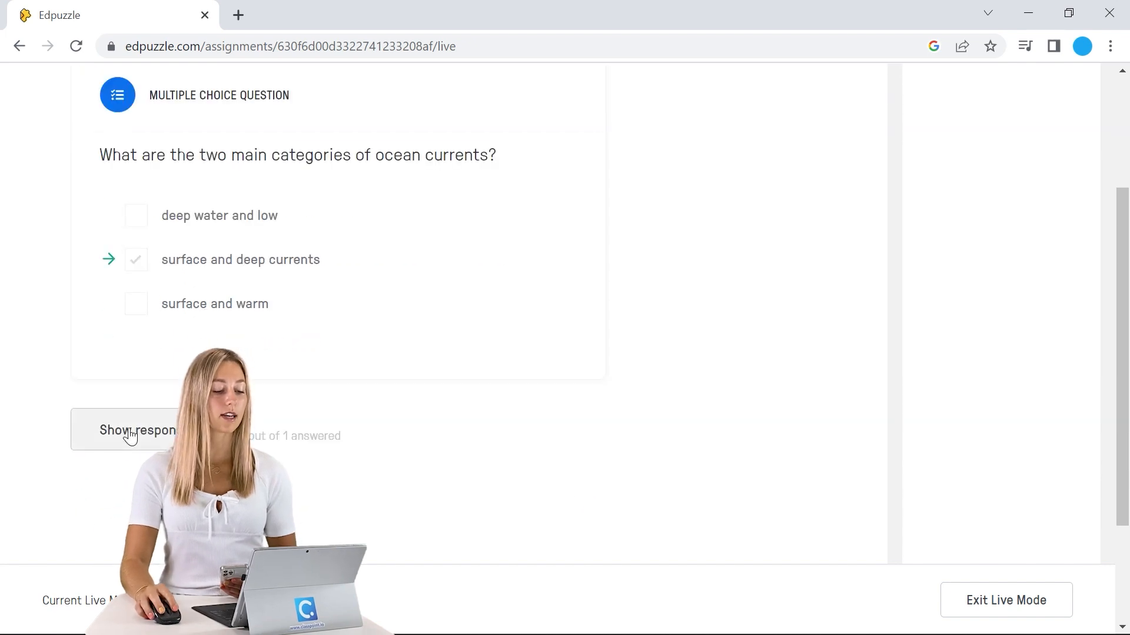
pyautogui.click(136, 430)
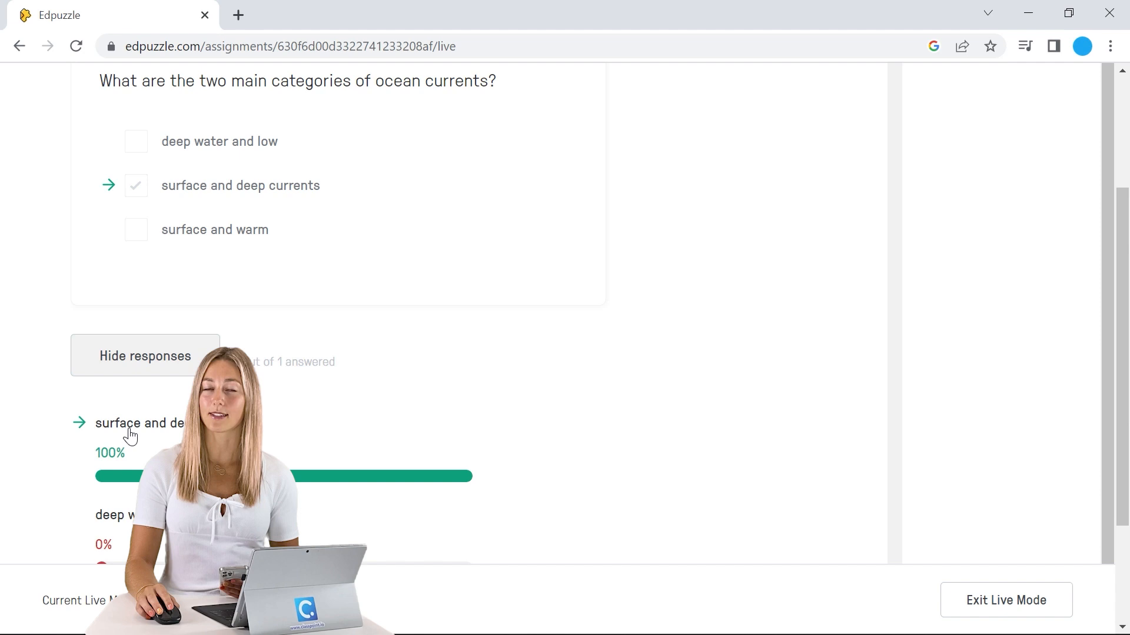
pyautogui.scroll(-3)
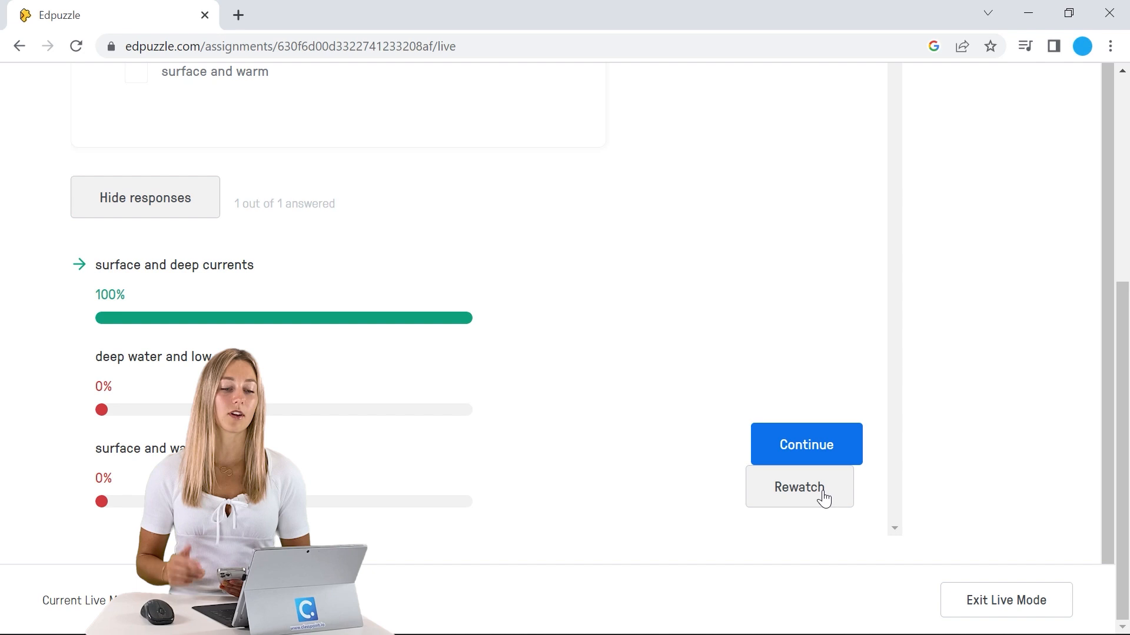
pyautogui.click(1004, 600)
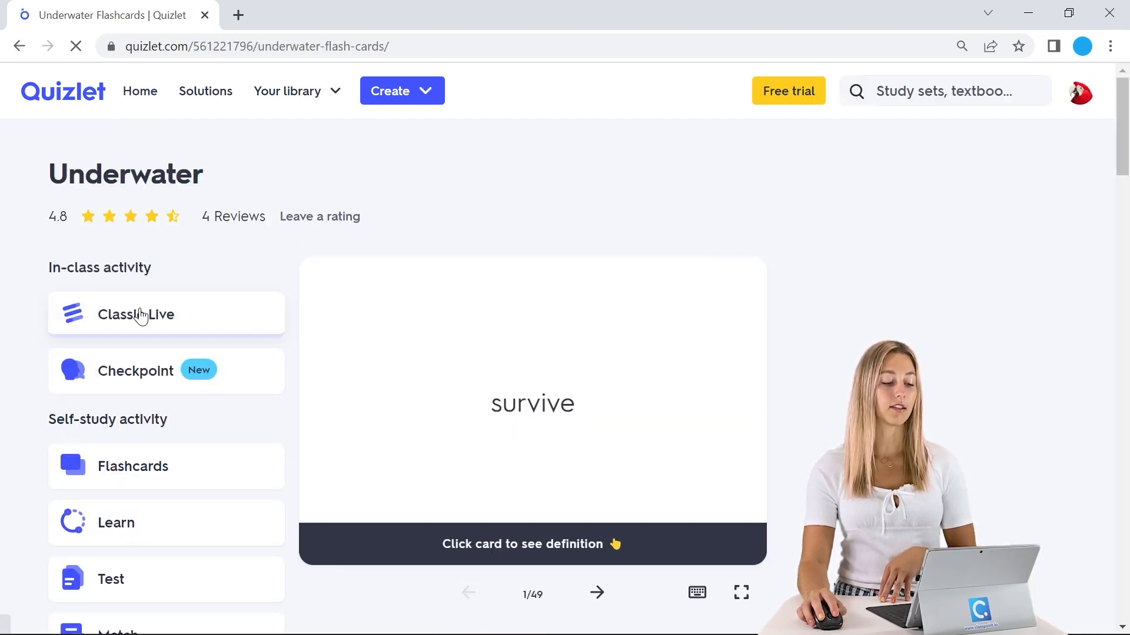
# - Start a Classic Live game of the Underwater set with students in random teams
pyautogui.click(135, 315)
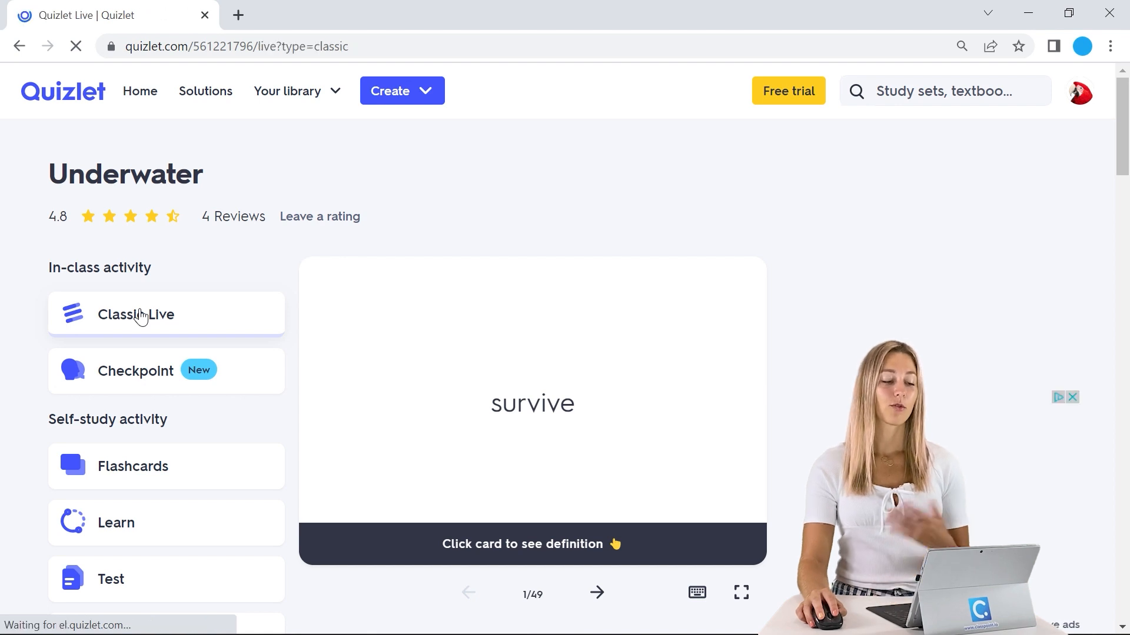
pyautogui.click(137, 315)
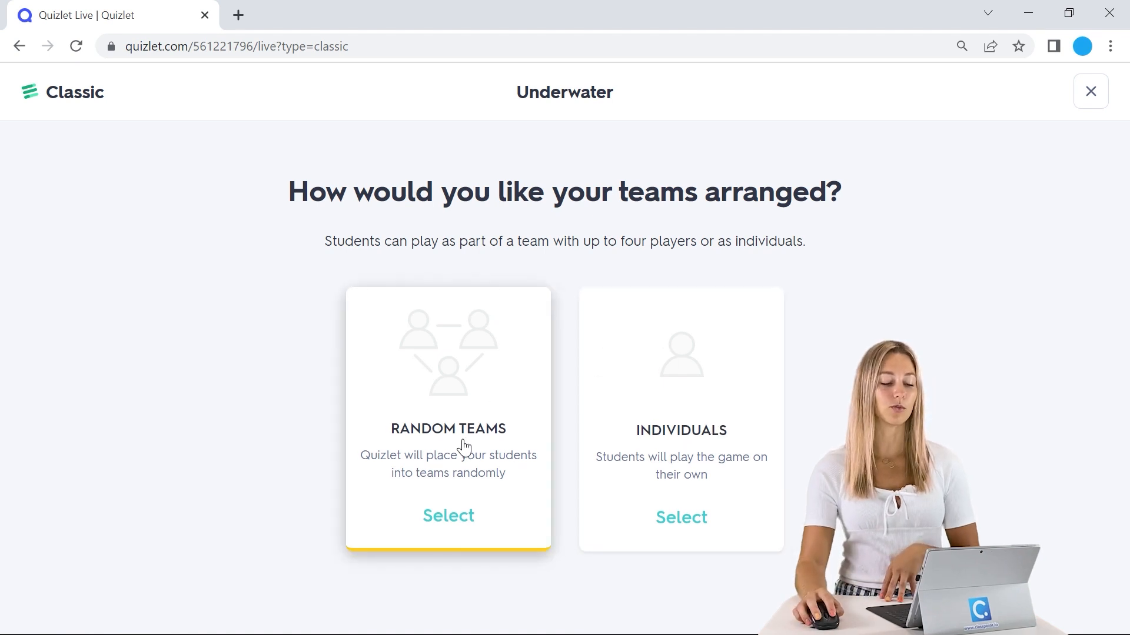
pyautogui.click(447, 515)
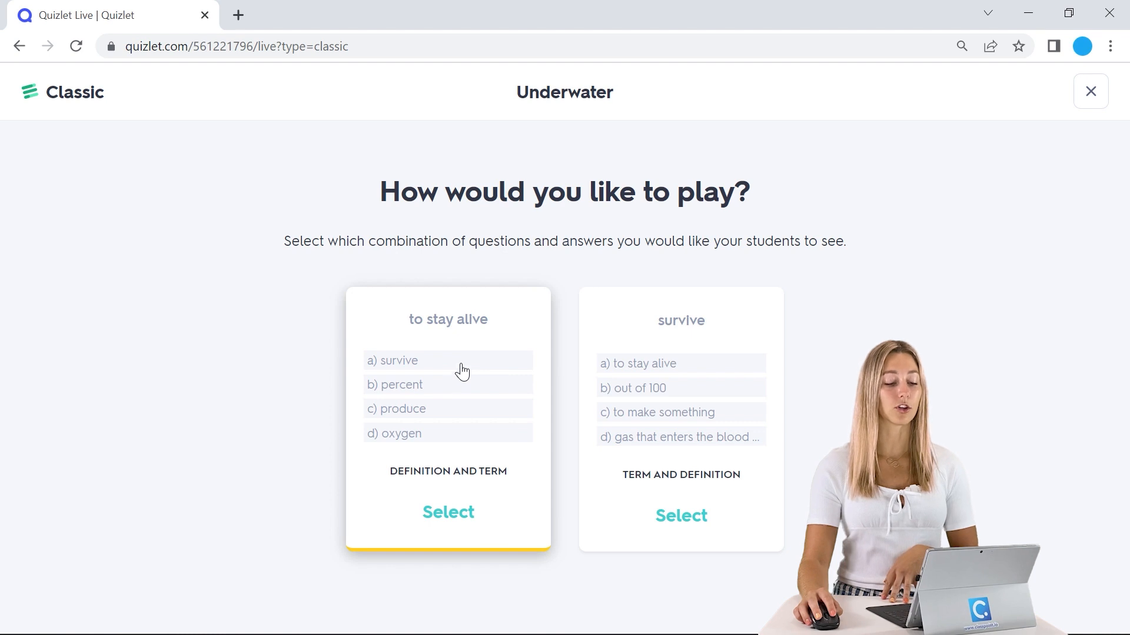
pyautogui.moveTo(474, 394)
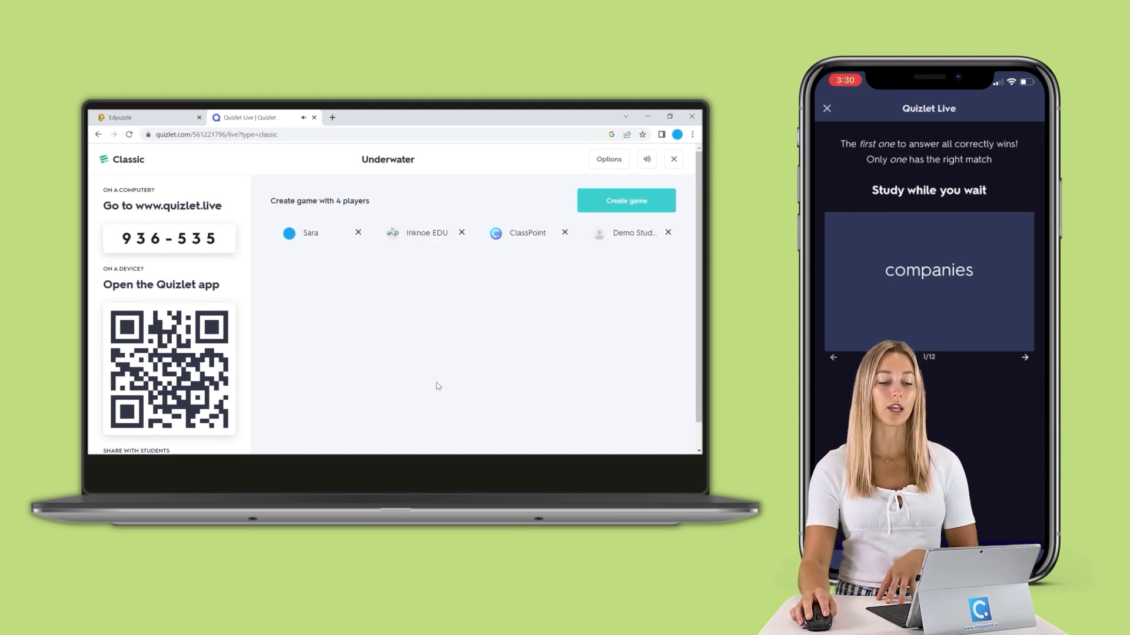
# - Create the game from the four joined players, reshuffle the teams, and start it
pyautogui.click(625, 200)
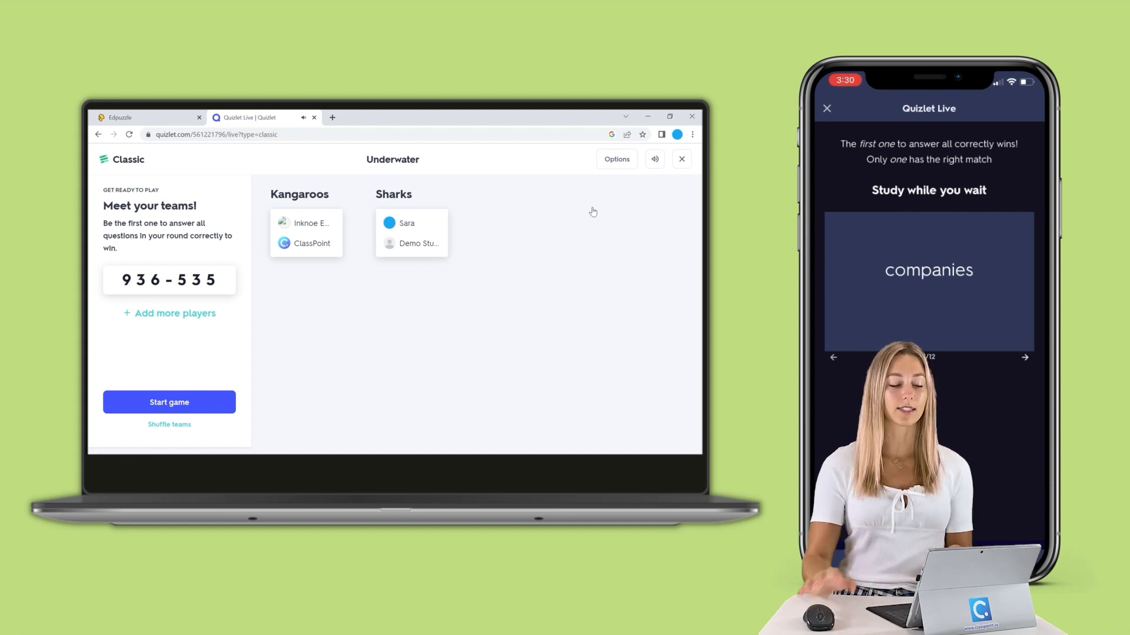
pyautogui.moveTo(169, 424)
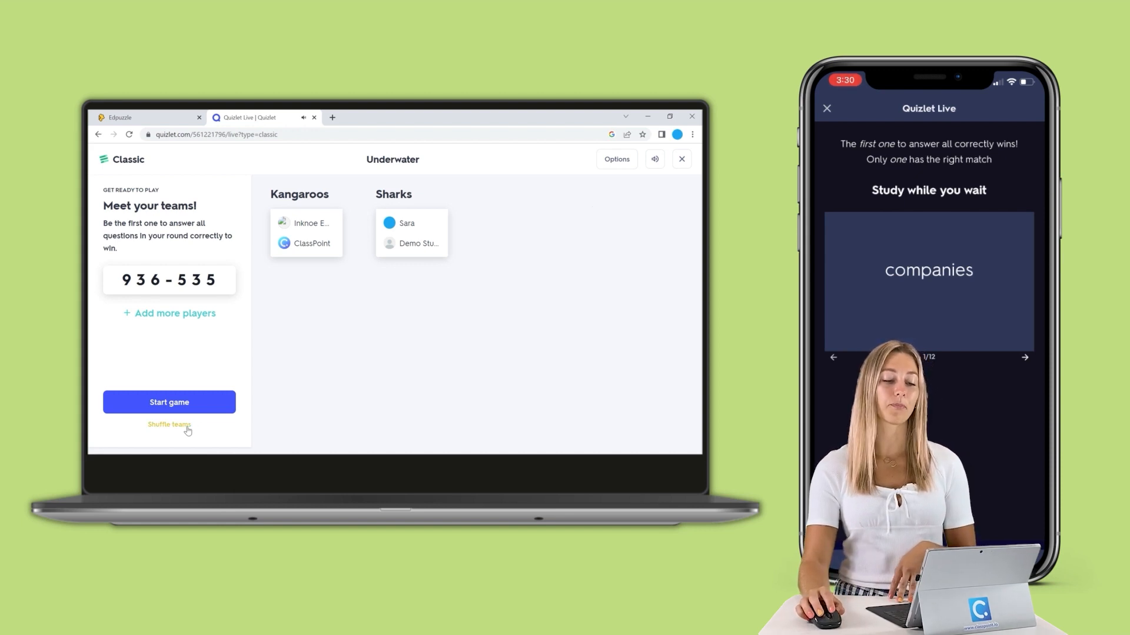
pyautogui.click(169, 425)
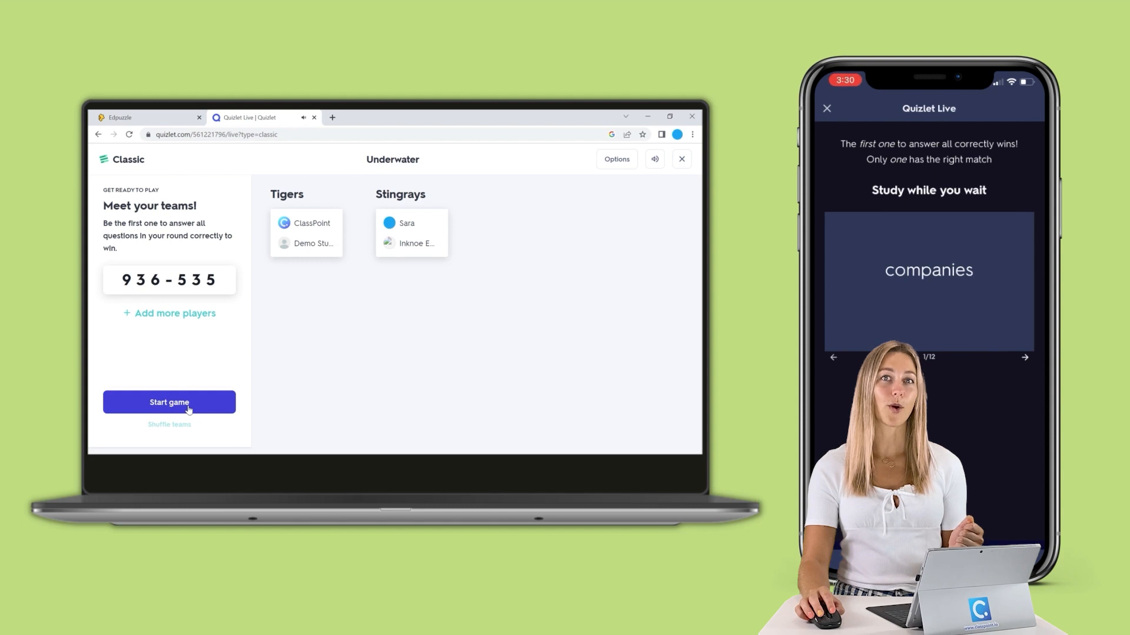
pyautogui.click(168, 402)
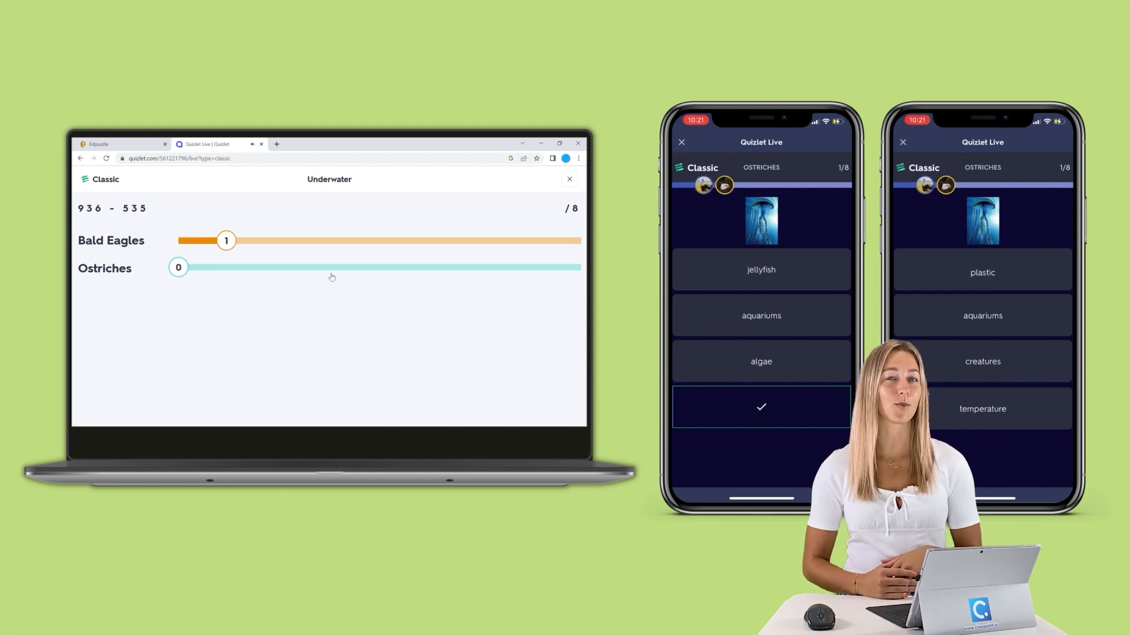
# - Follow the scoreboard to Game Over with Bald Eagles winning, then continue to the What We Learned stats
pyautogui.moveTo(179, 268); pyautogui.dragTo(226, 267)
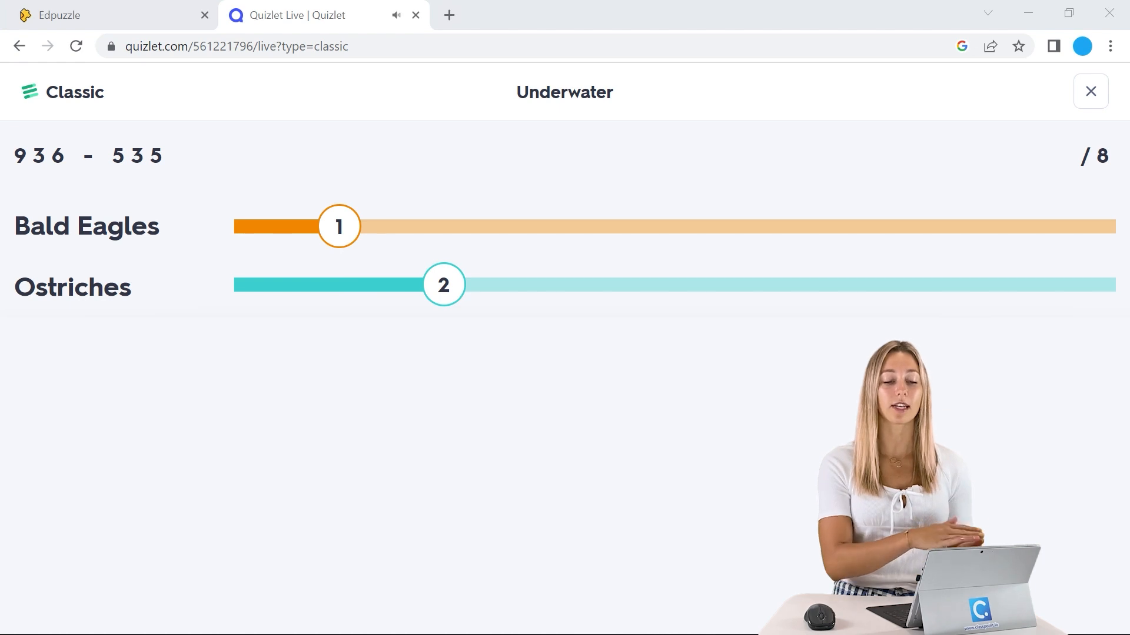
pyautogui.moveTo(339, 226); pyautogui.dragTo(444, 226)
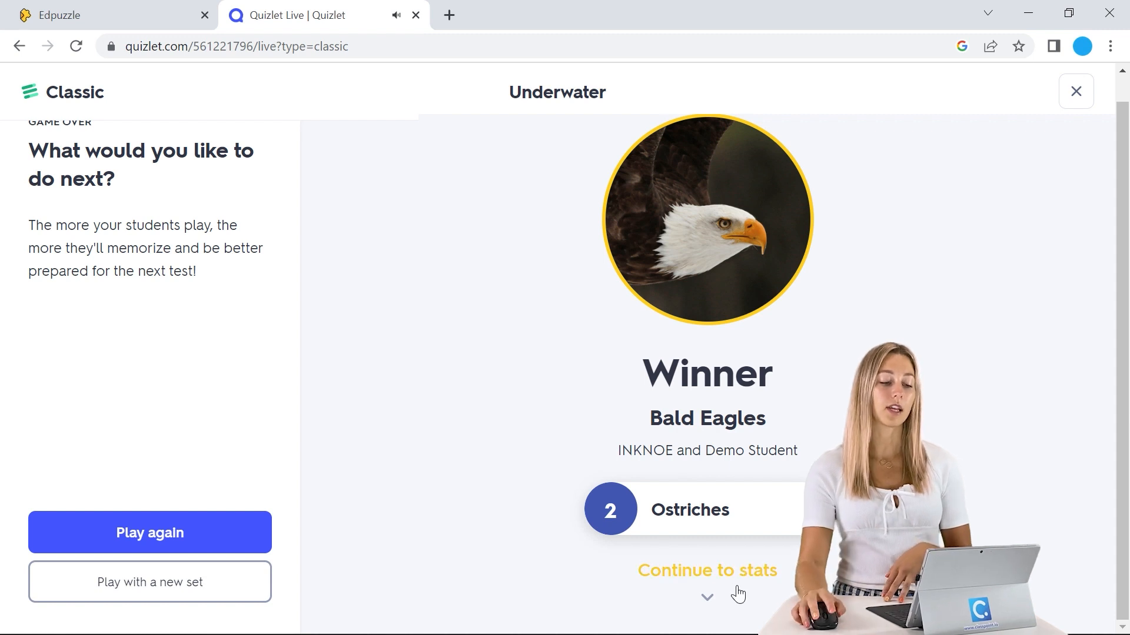
pyautogui.click(706, 571)
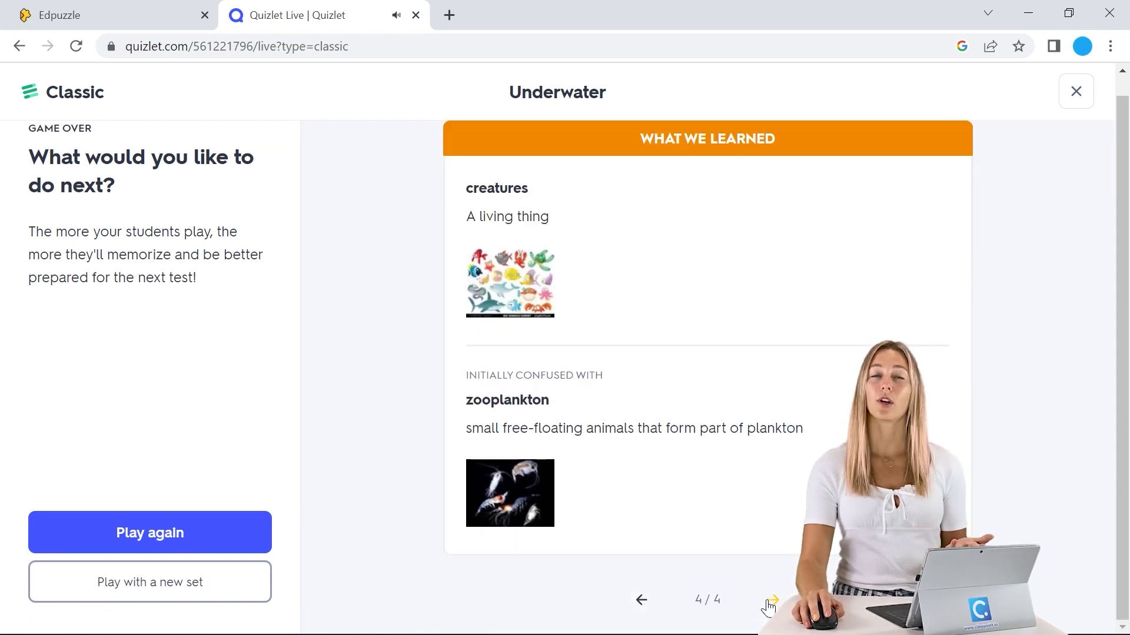